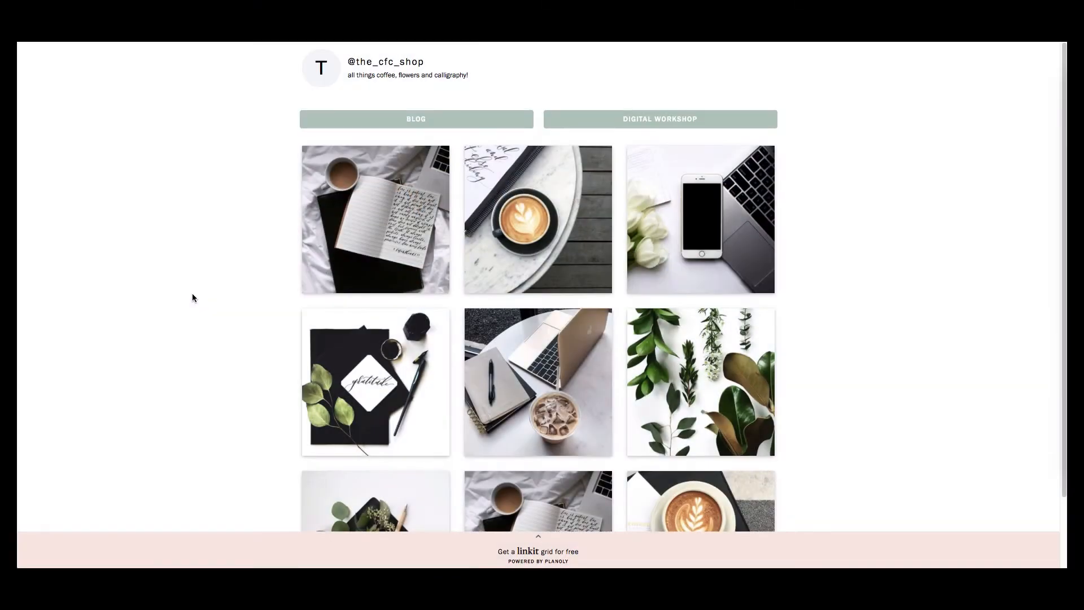
mouse_move(201, 302)
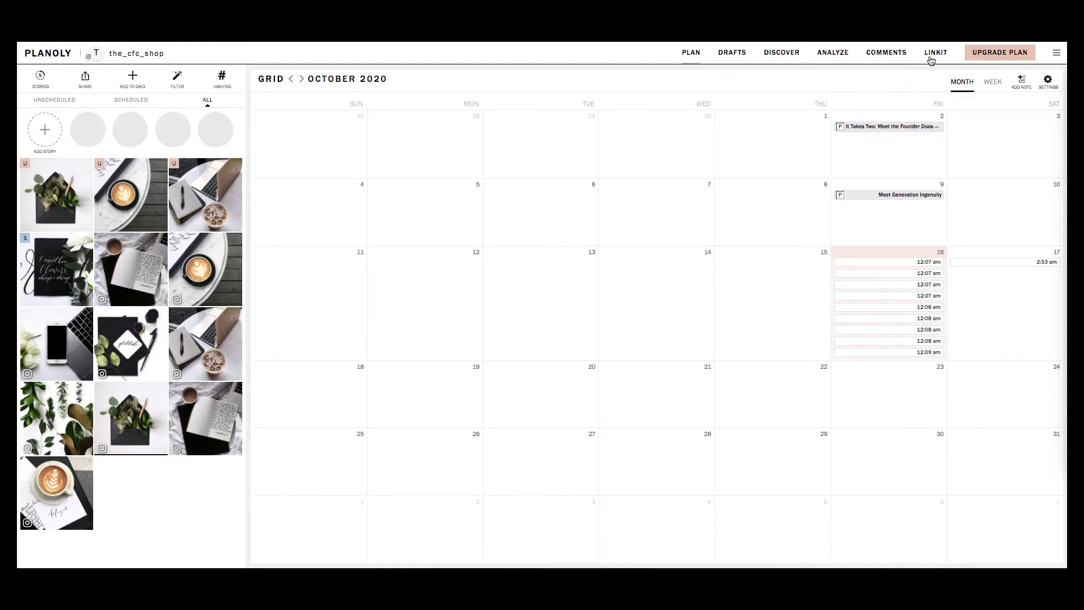
Step: Go to the Linkit store editor from the top navigation
left_click(935, 53)
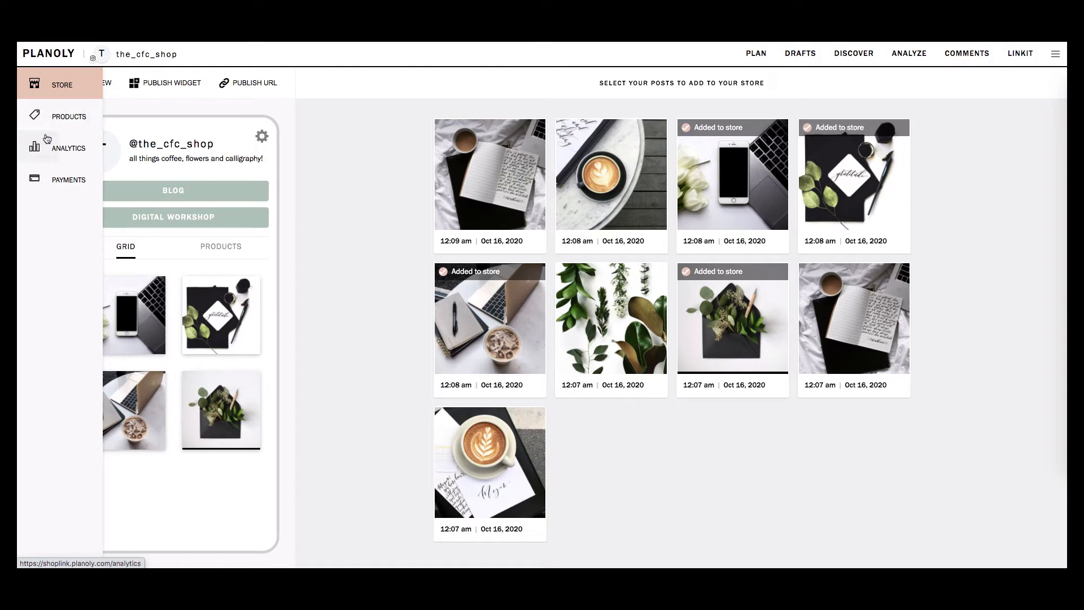
mouse_move(43, 183)
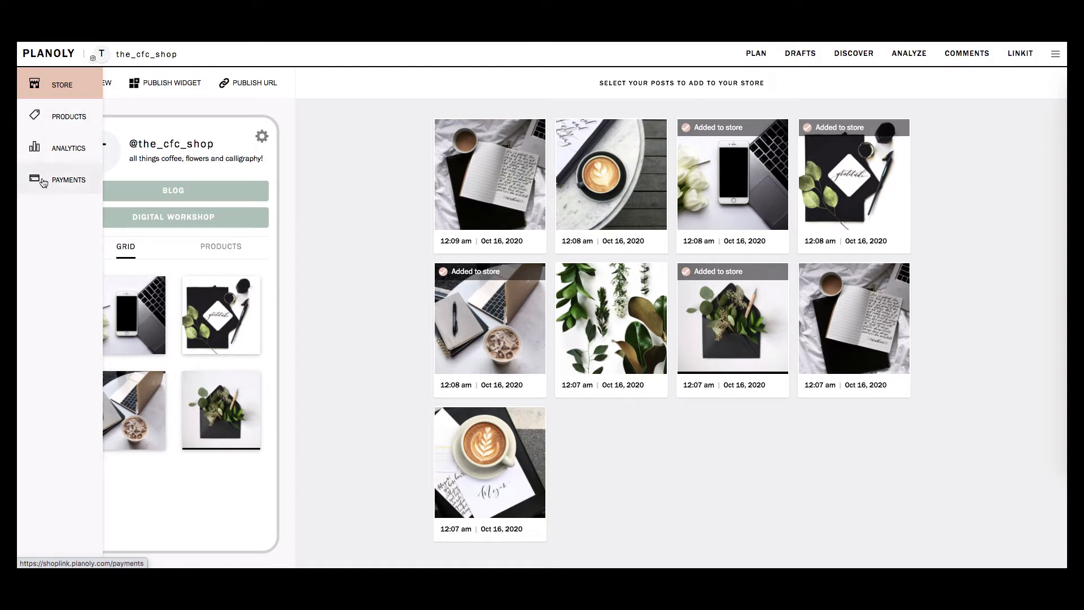
mouse_move(45, 128)
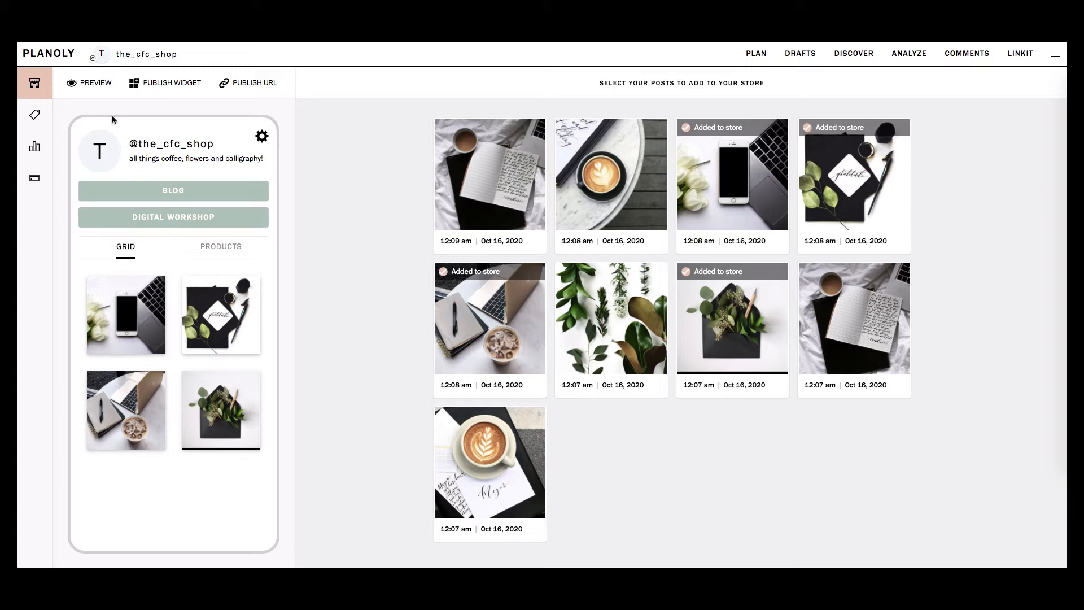
mouse_move(154, 99)
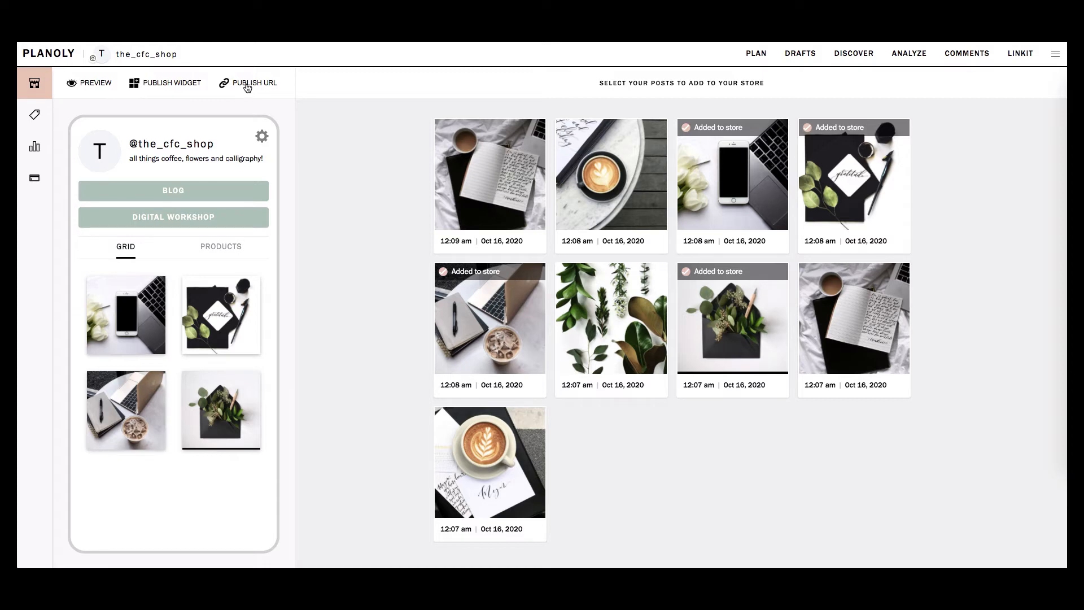
mouse_move(94, 82)
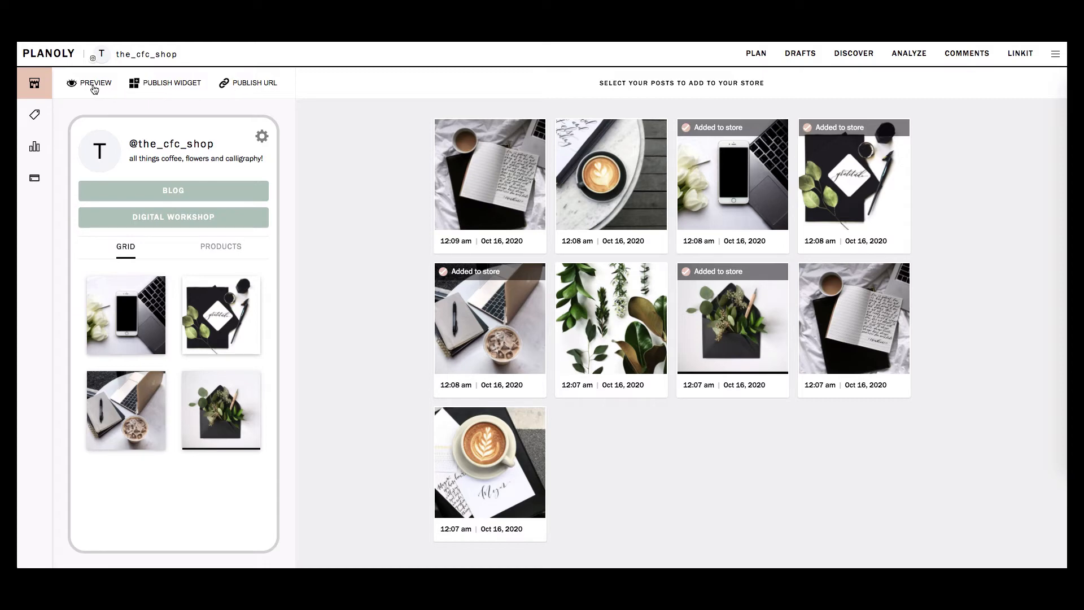
Step: Preview the store on a larger device, then show the publish URL panel with plny.lt/the_cfc_shop
left_click(94, 83)
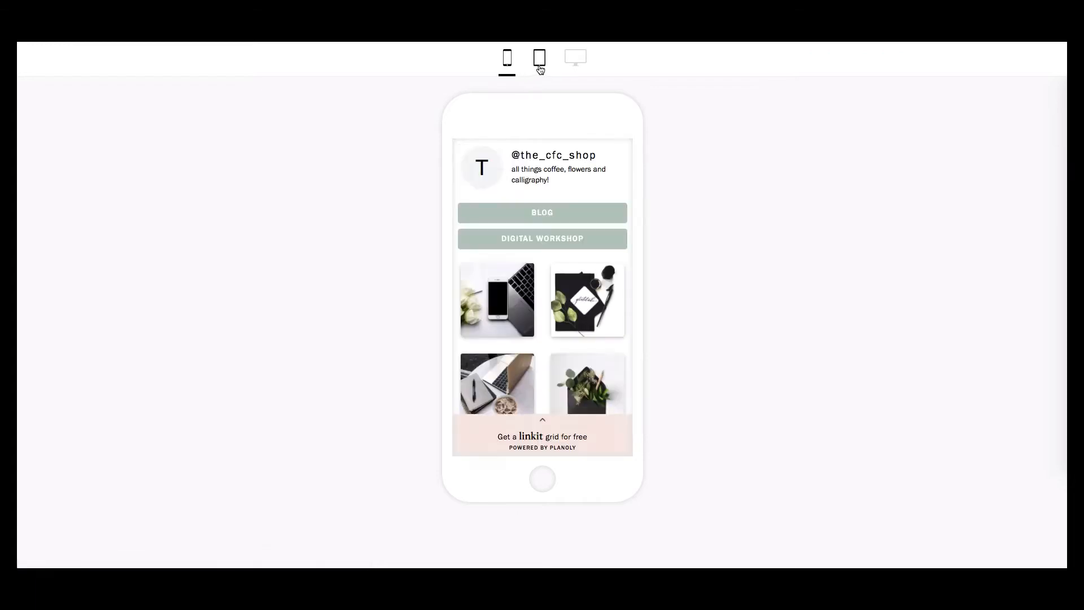
left_click(575, 58)
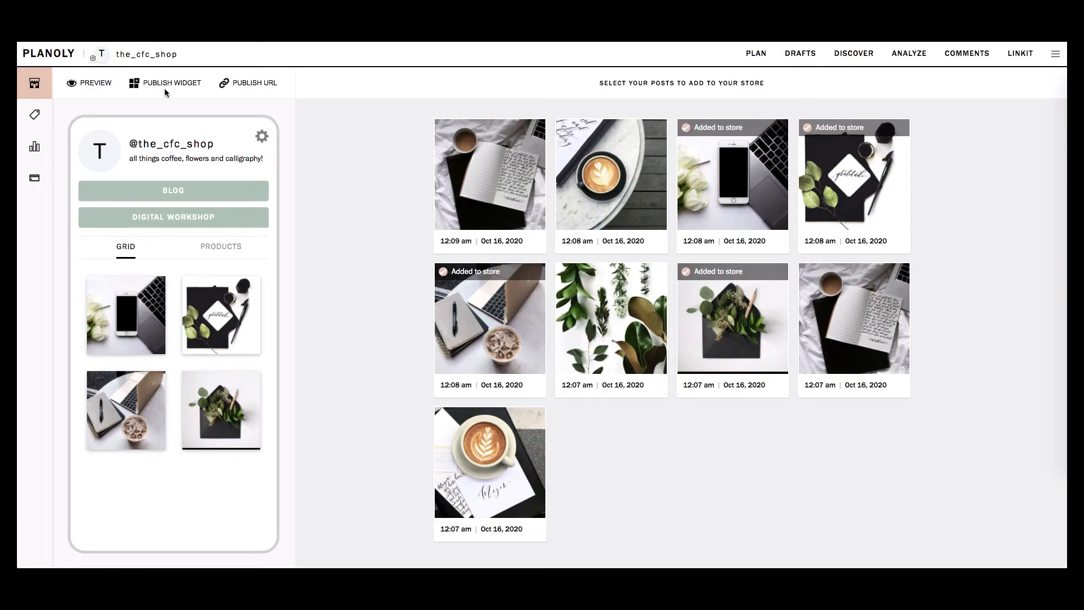
left_click(254, 83)
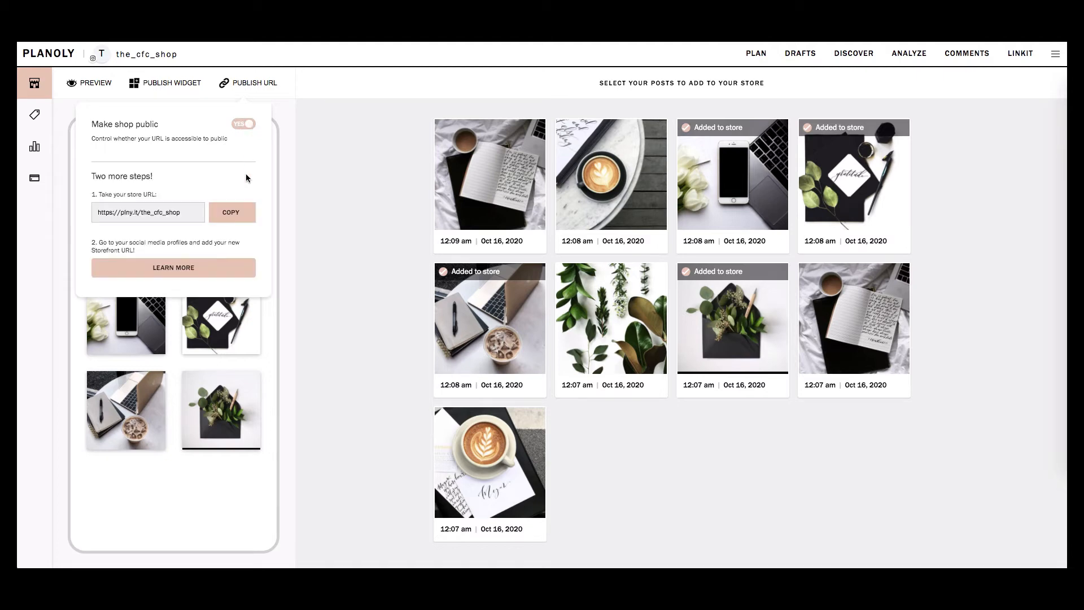
Step: Copy the store link and tweet it inviting followers to keep up with all things CFC
left_click(232, 212)
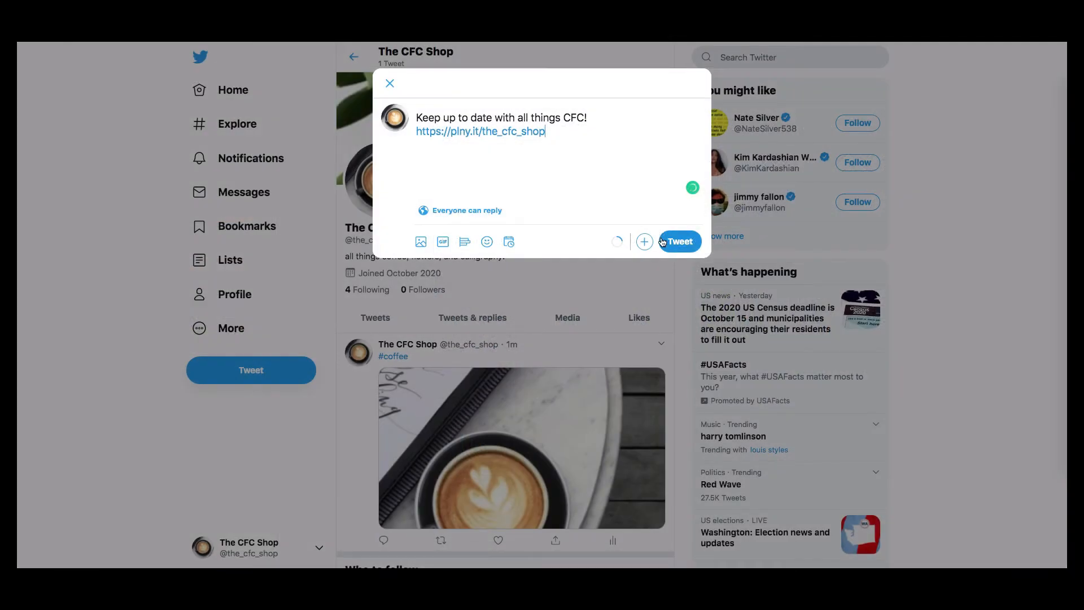
left_click(679, 242)
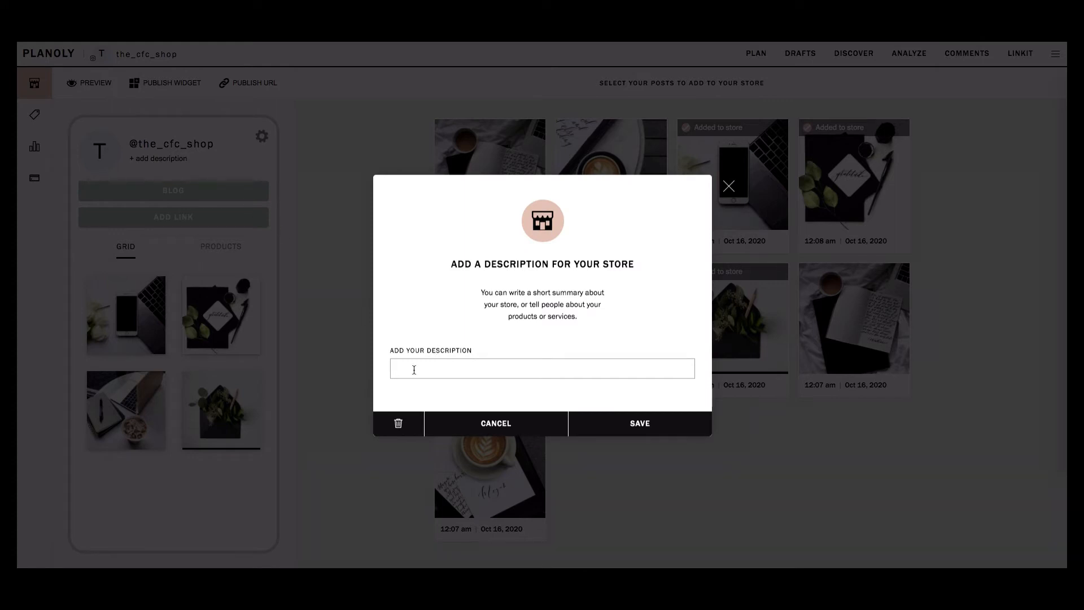
Step: Save the store description 'all things coffee, flowers, and calligraphy!'
type("all")
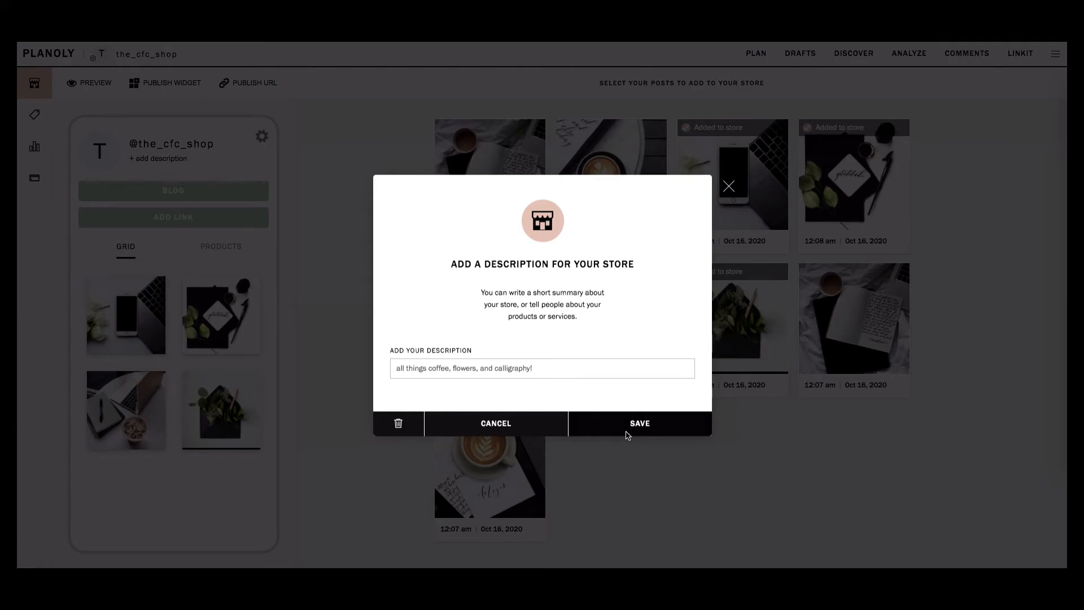
left_click(638, 422)
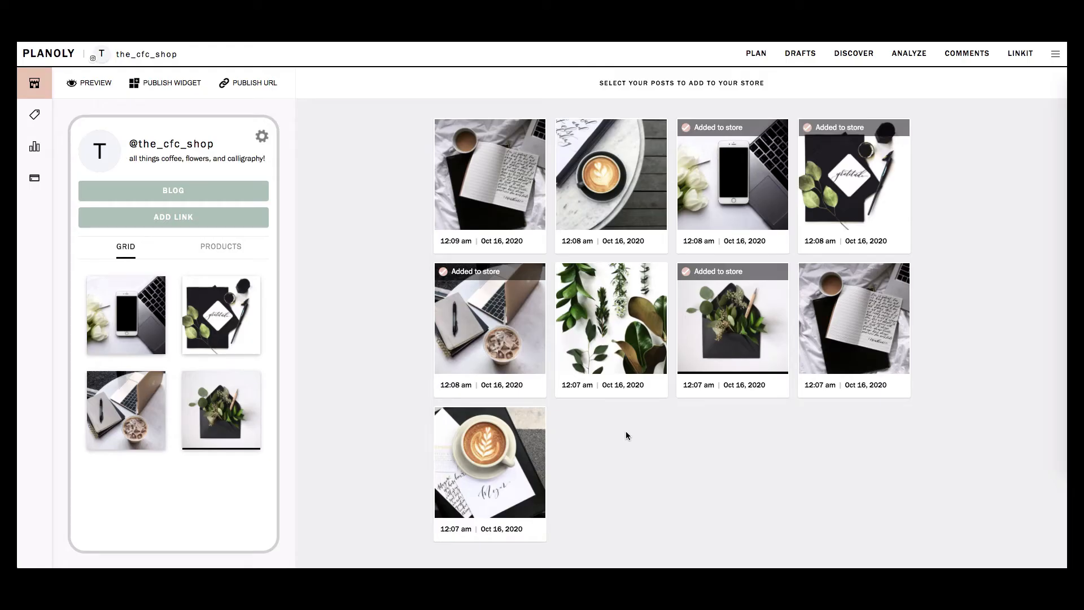
mouse_move(394, 279)
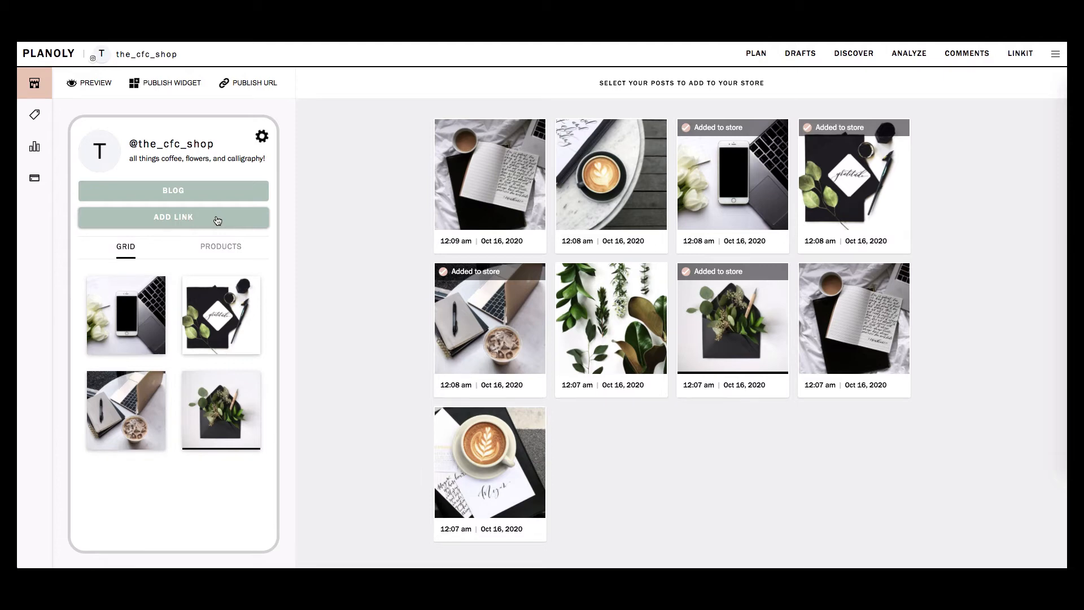
left_click(173, 217)
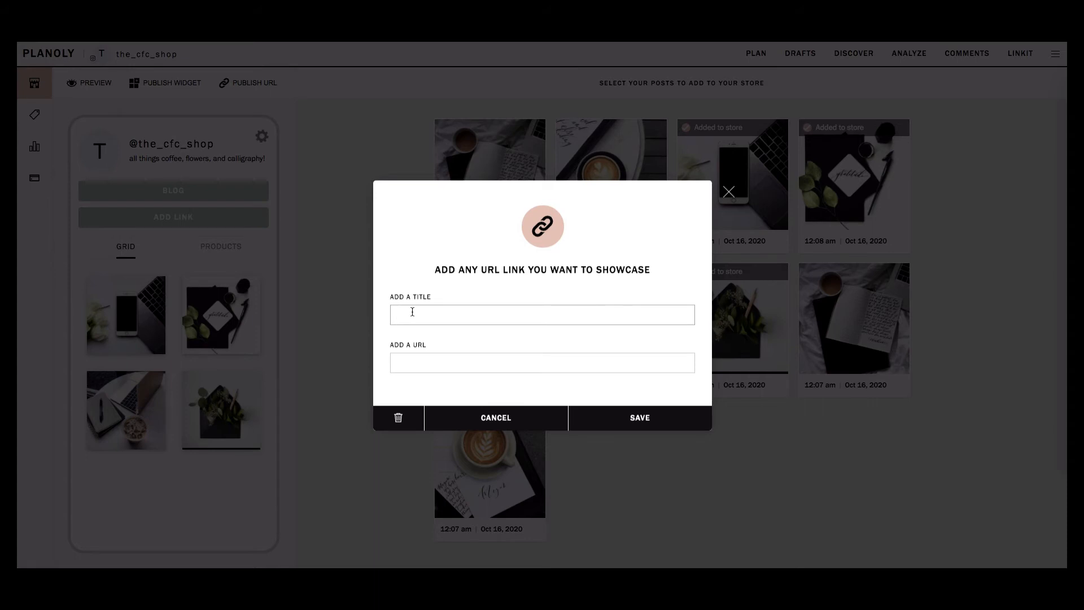
type("WORKSHOP")
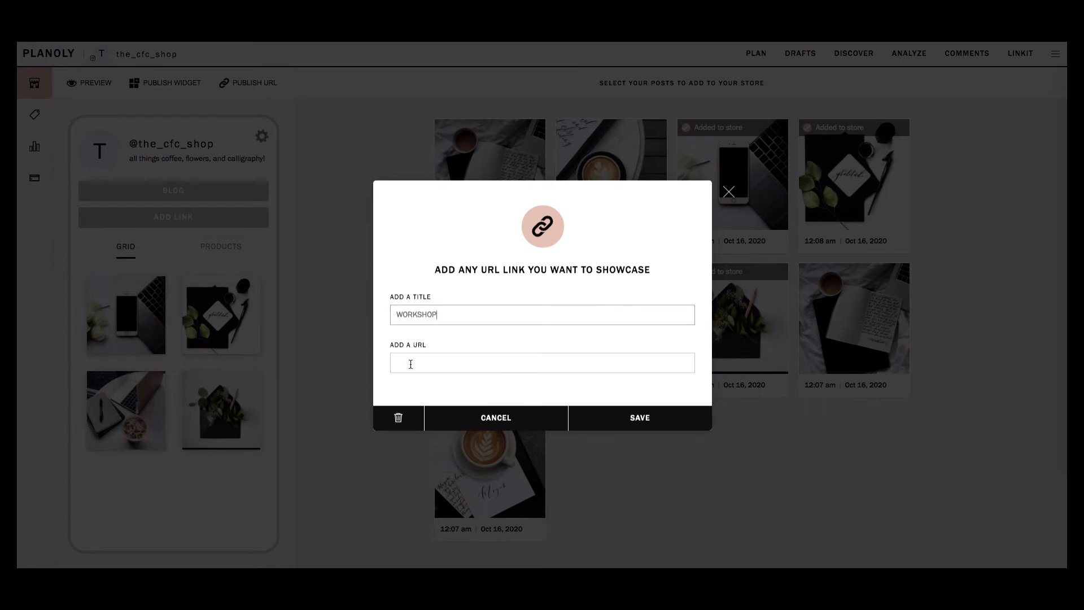
type("https://plny.it/the_cfc_shop")
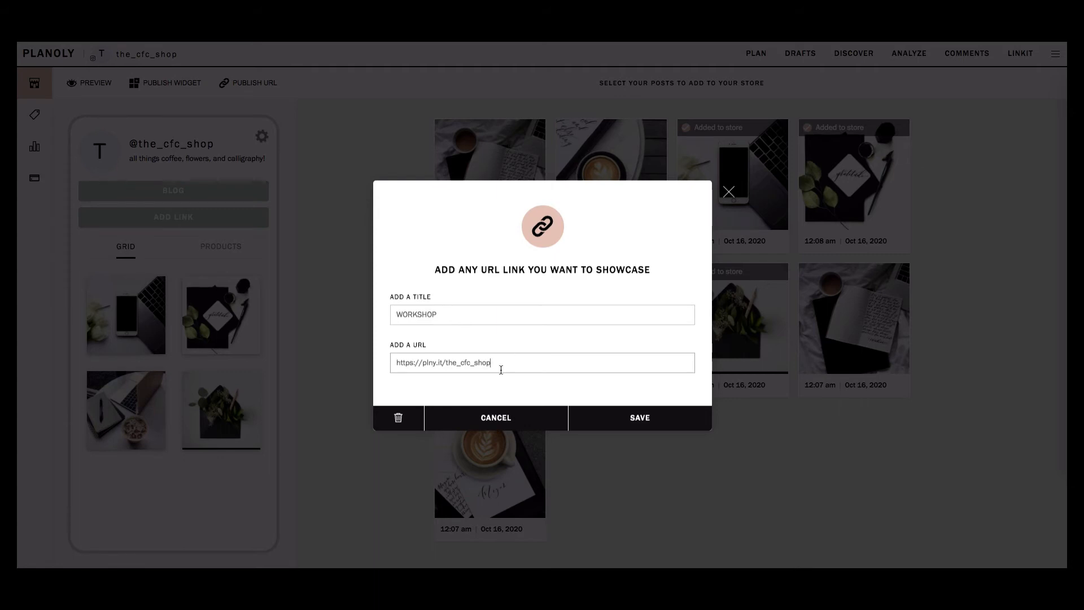
left_click(399, 418)
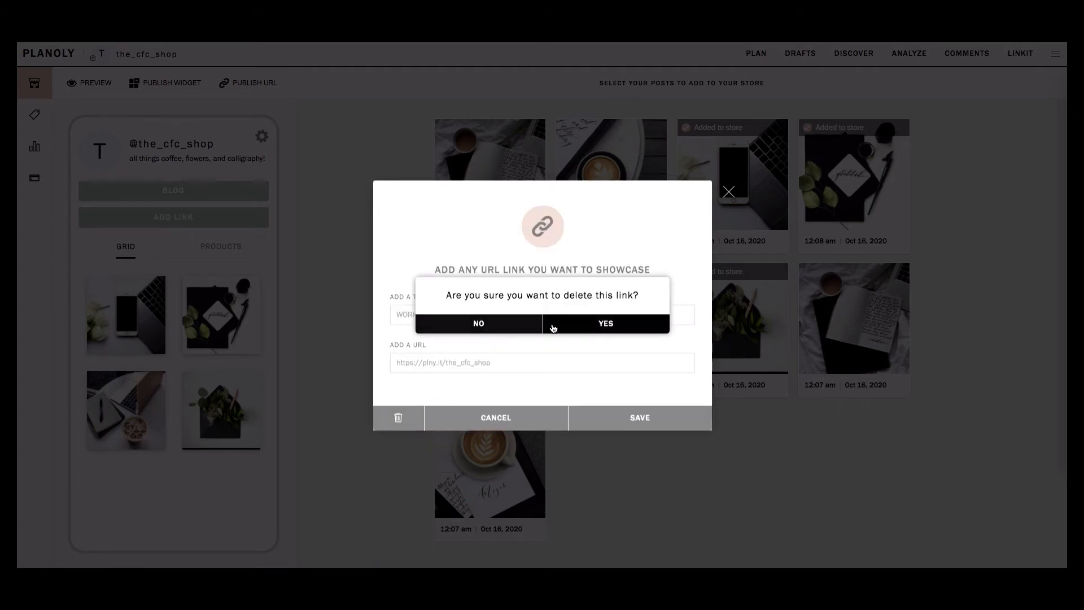
left_click(478, 323)
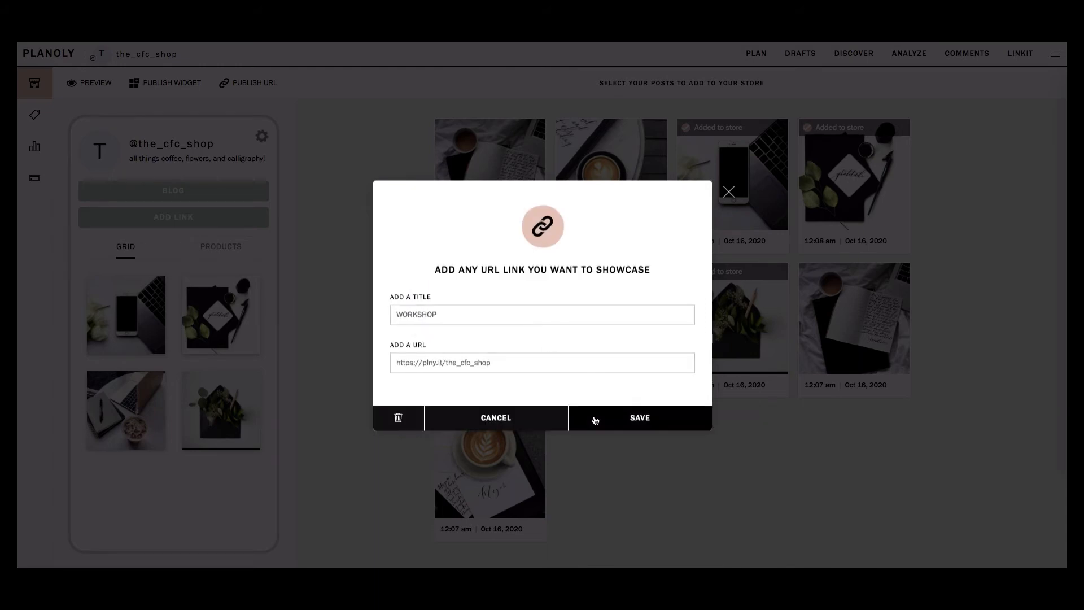
left_click(638, 416)
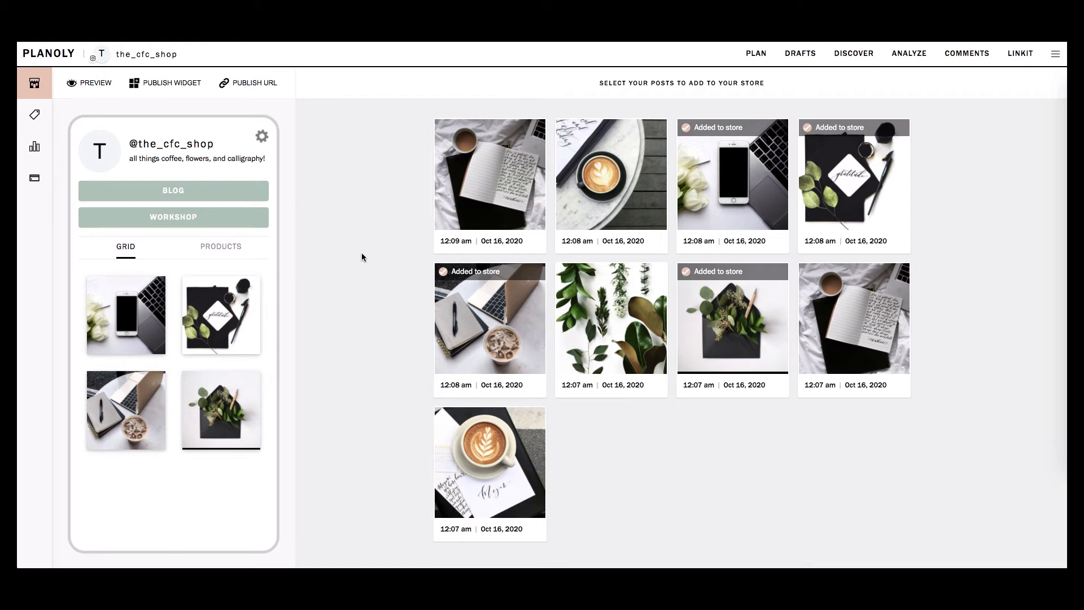
left_click(261, 137)
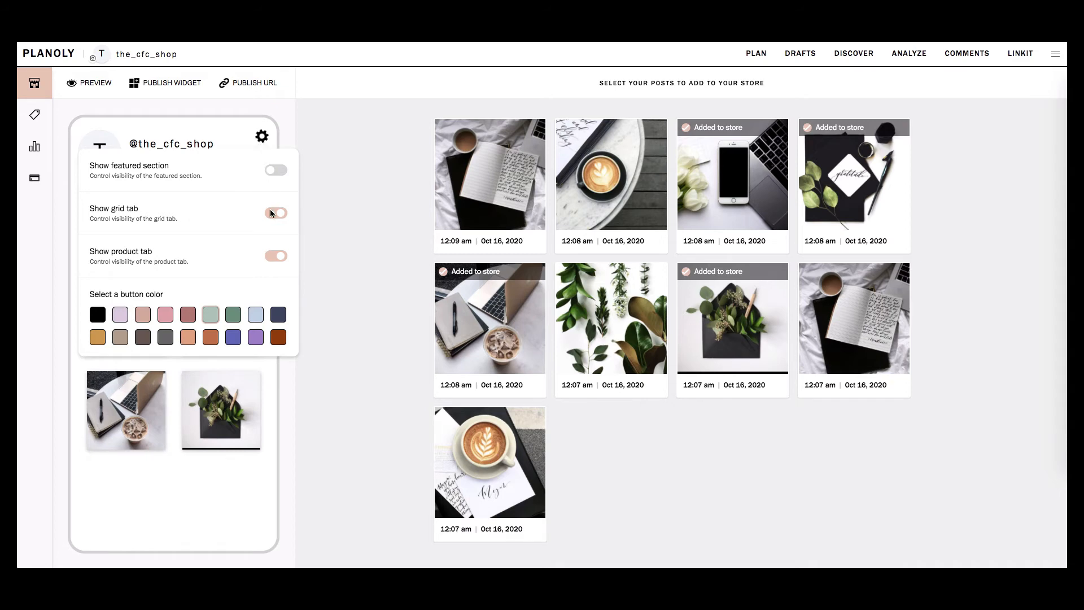
Step: Pick the green button color swatch so Blog and WORKSHOP turn green
left_click(275, 212)
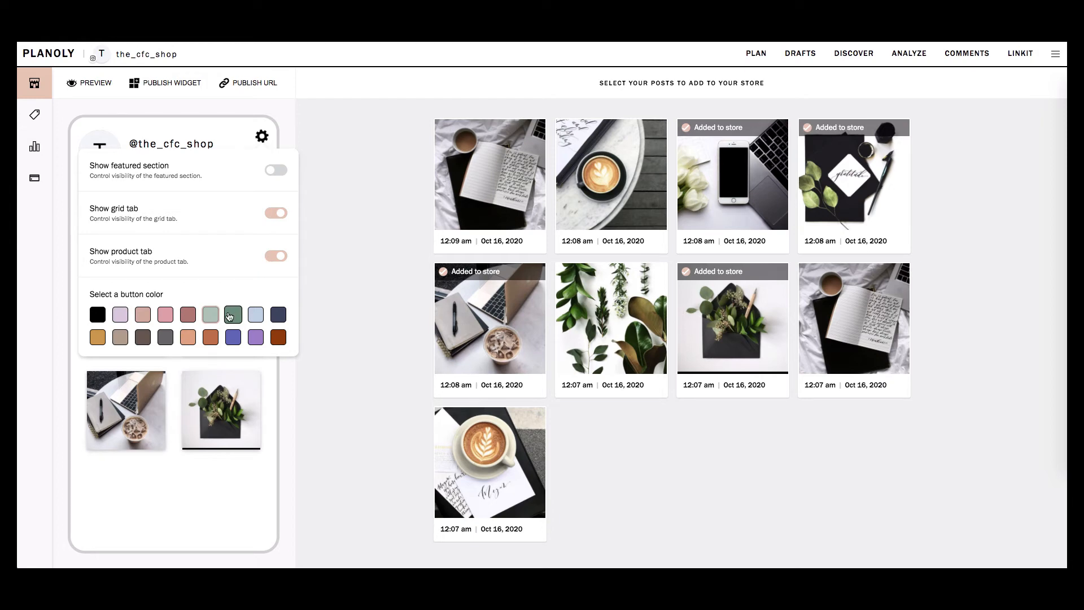
left_click(261, 135)
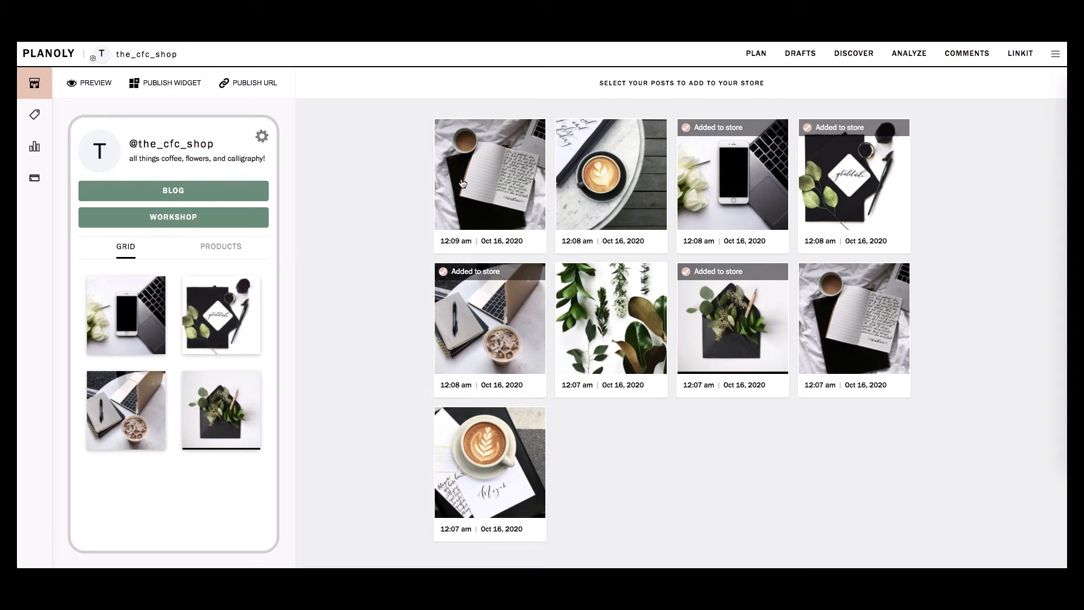
Step: Select the notebook, latte-art and leafy plants posts and add all three to the store
left_click(489, 184)
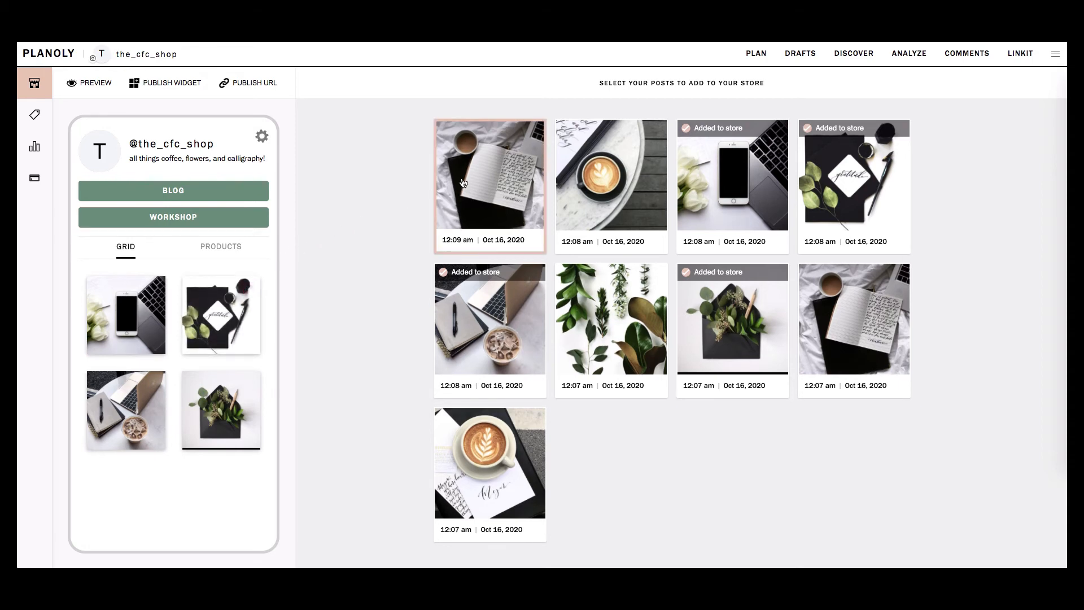
left_click(489, 185)
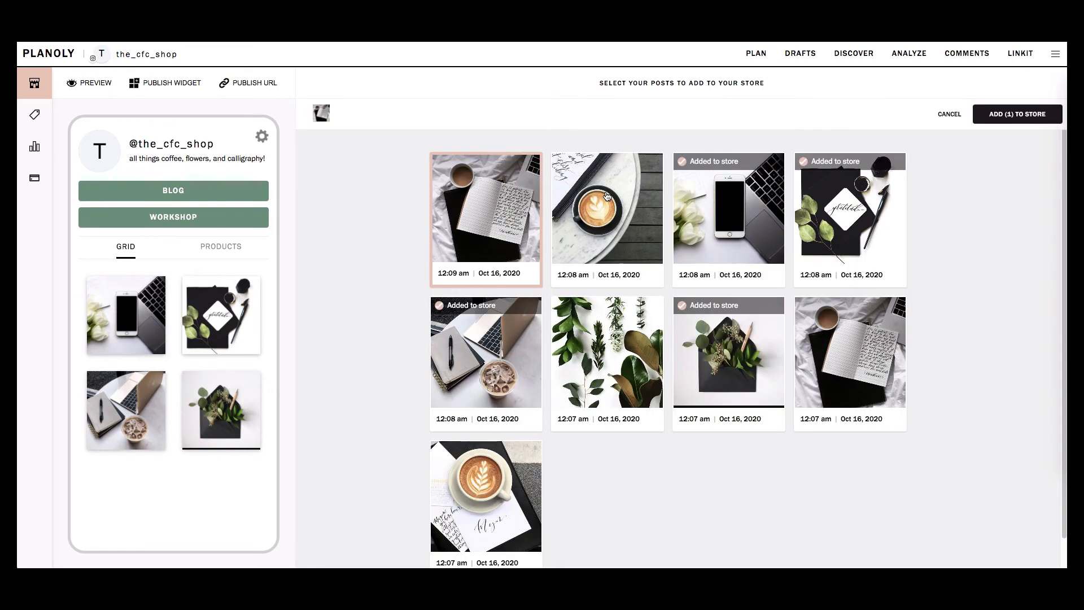
left_click(607, 219)
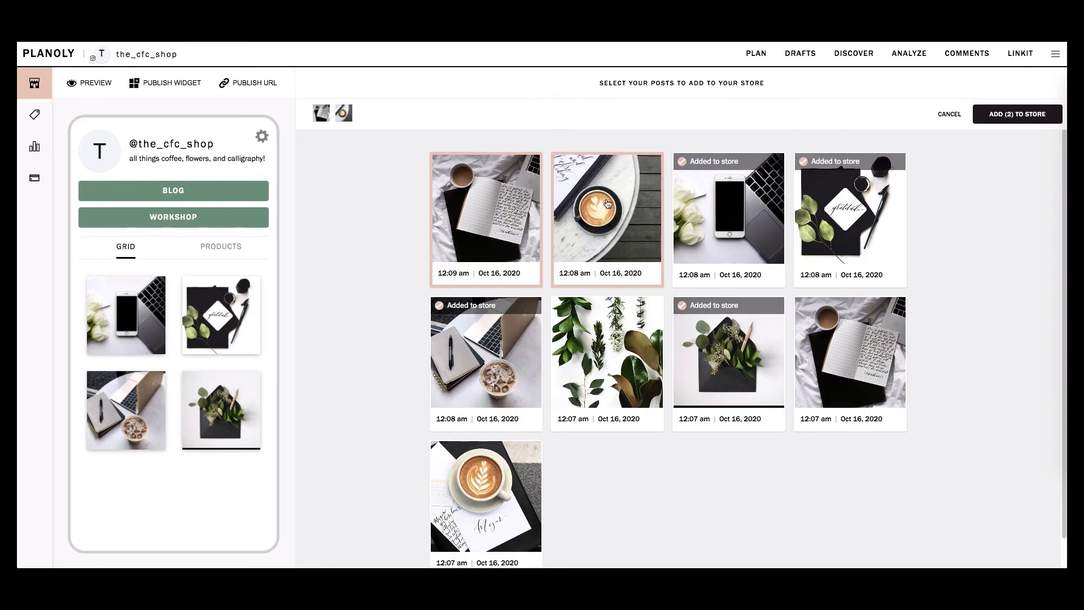
left_click(606, 352)
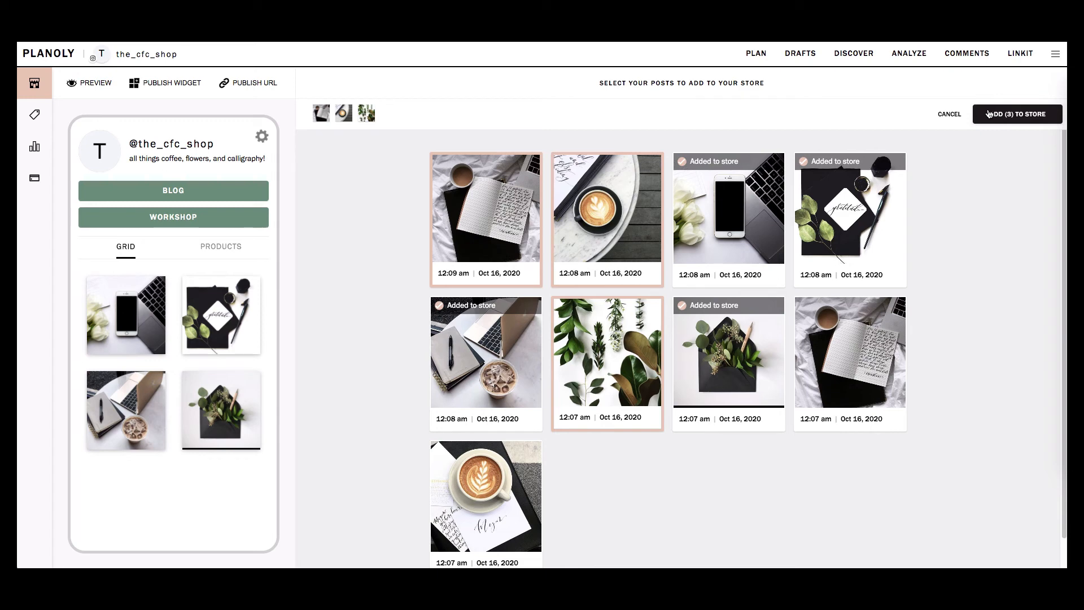
left_click(1016, 114)
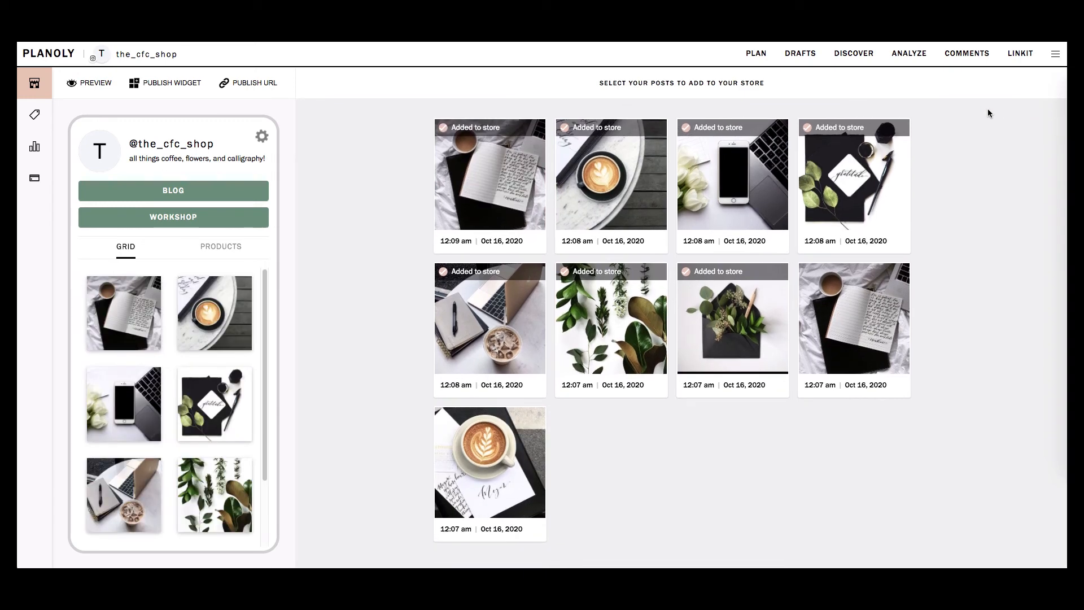
mouse_move(936, 125)
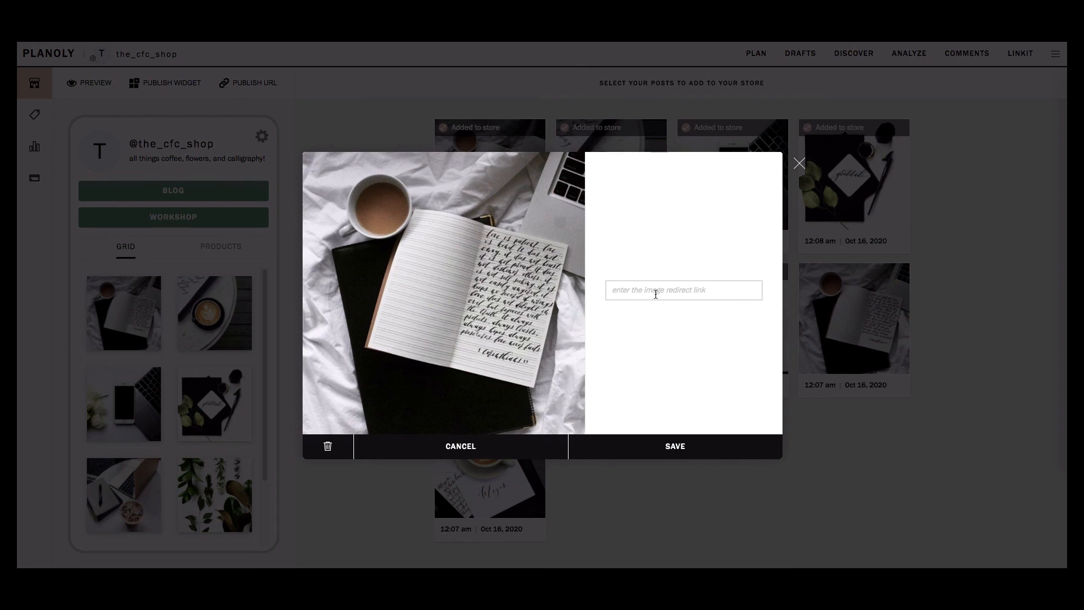
type("https://plny.it/the_cfc_shop")
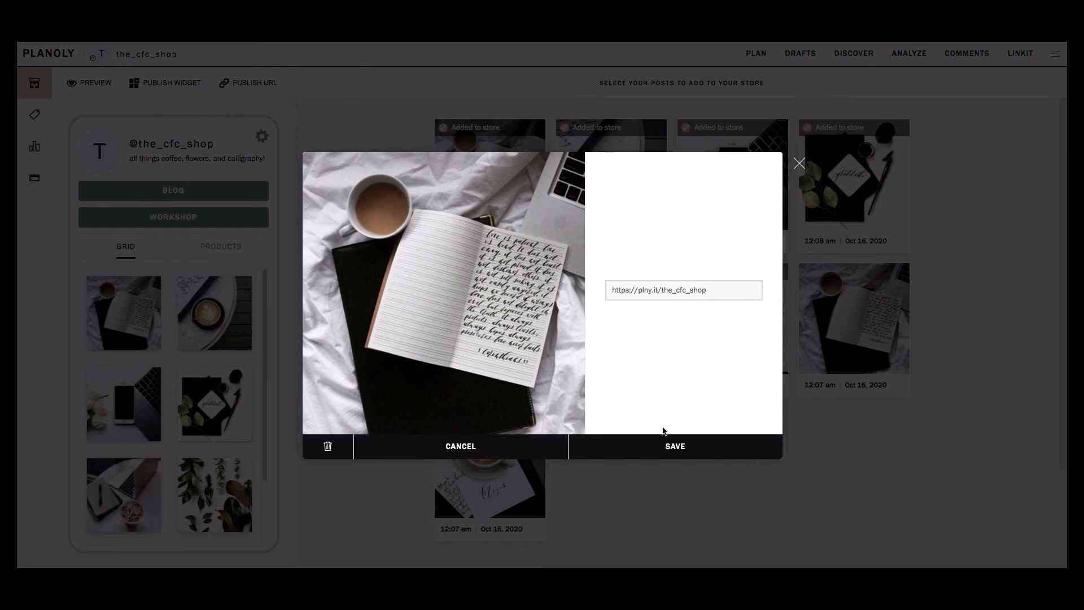
left_click(674, 446)
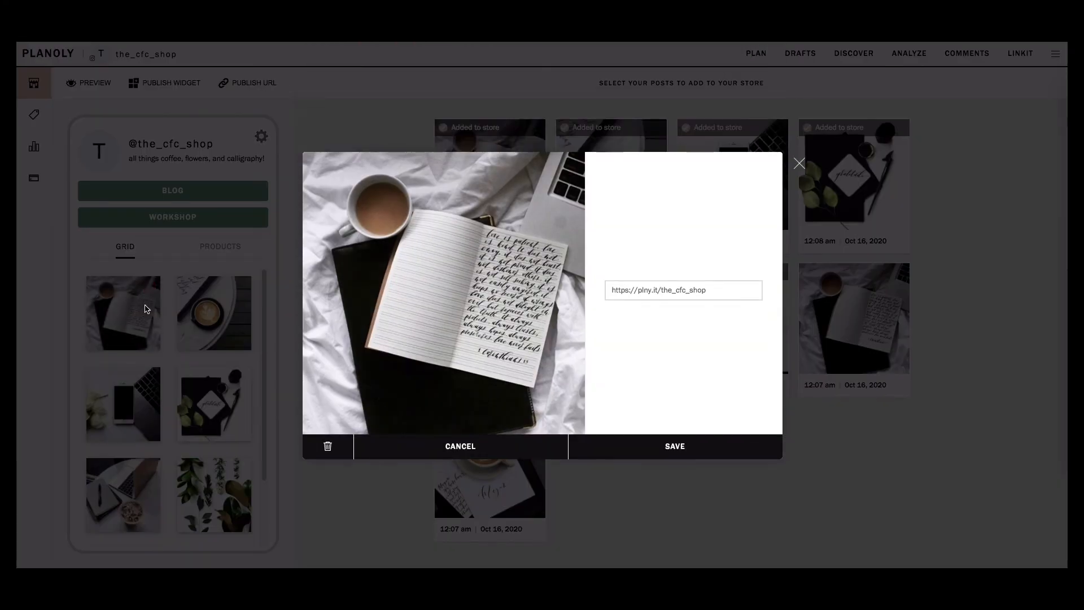
mouse_move(275, 409)
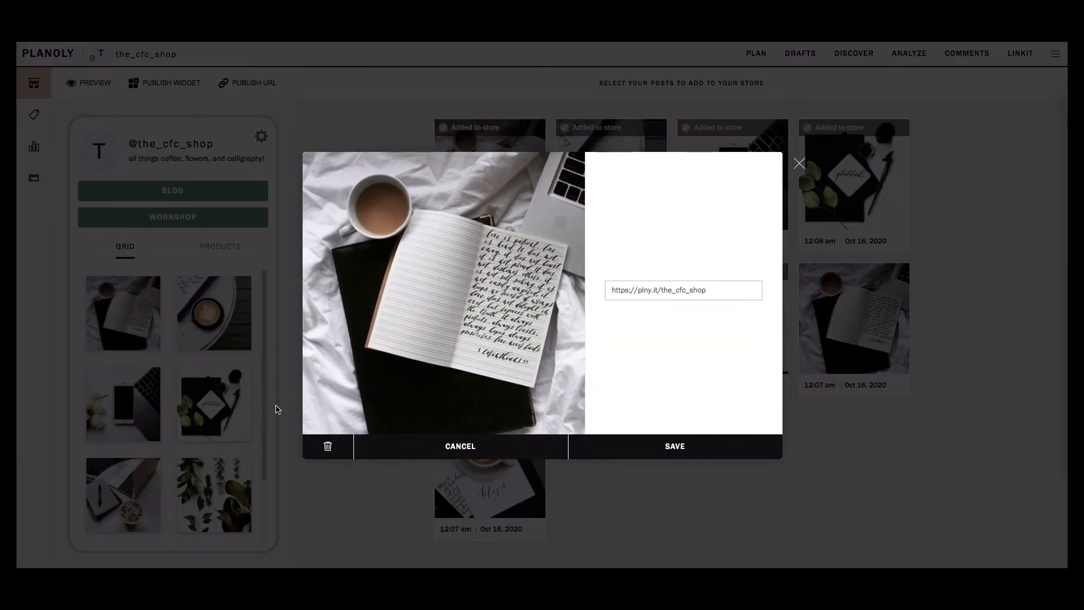
left_click(327, 446)
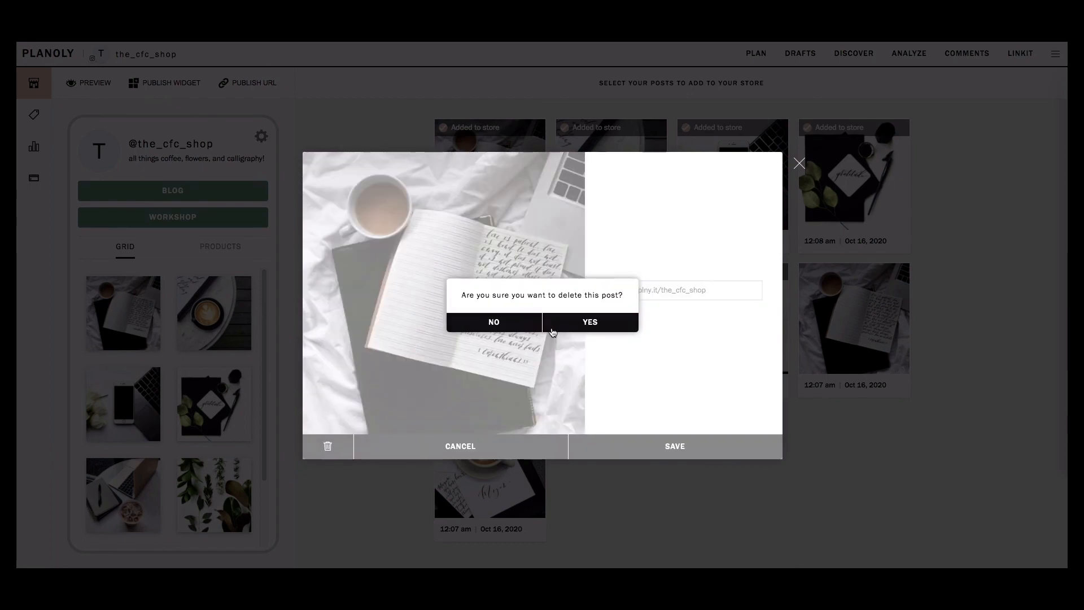